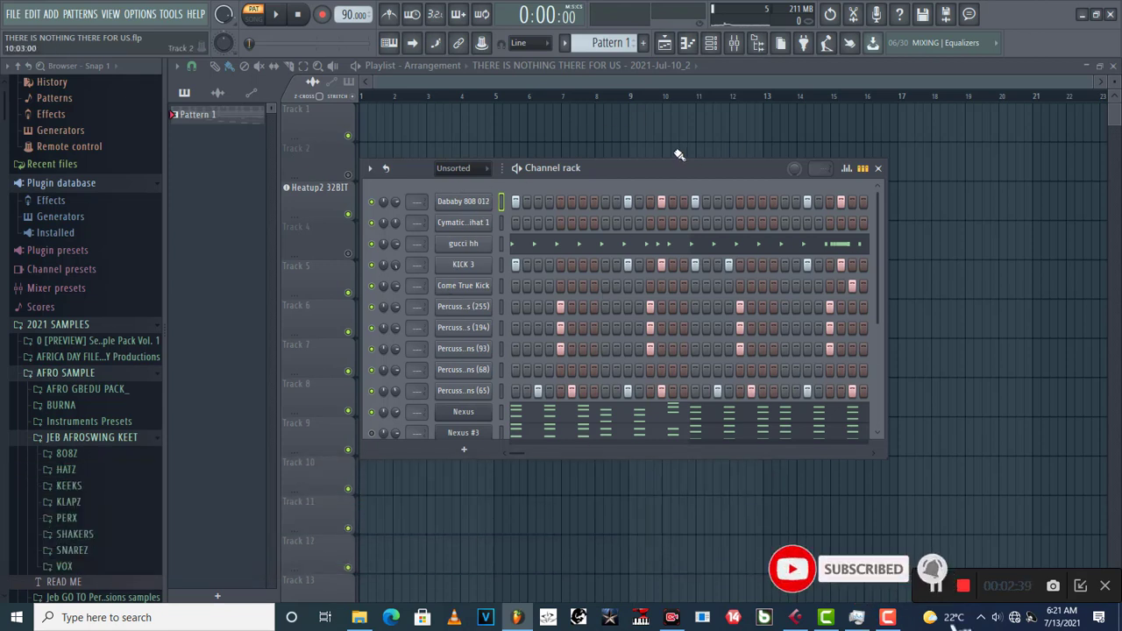
Drag the Channel rack by its title bar further left over the playlist
drag(552, 168, 698, 263)
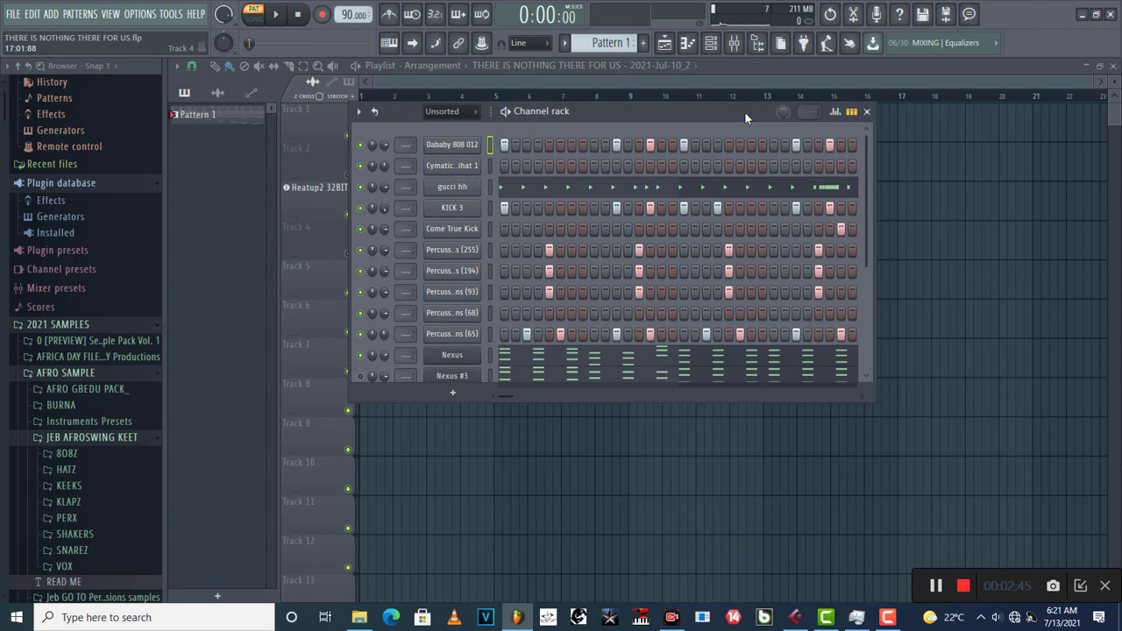
drag(747, 112, 733, 119)
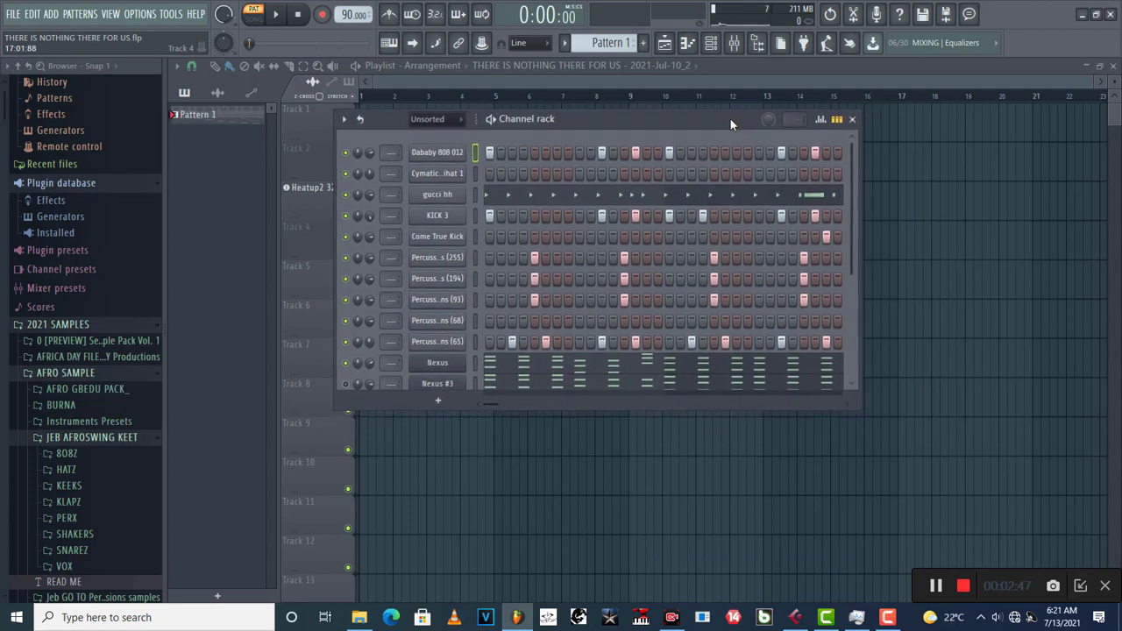
click(437, 151)
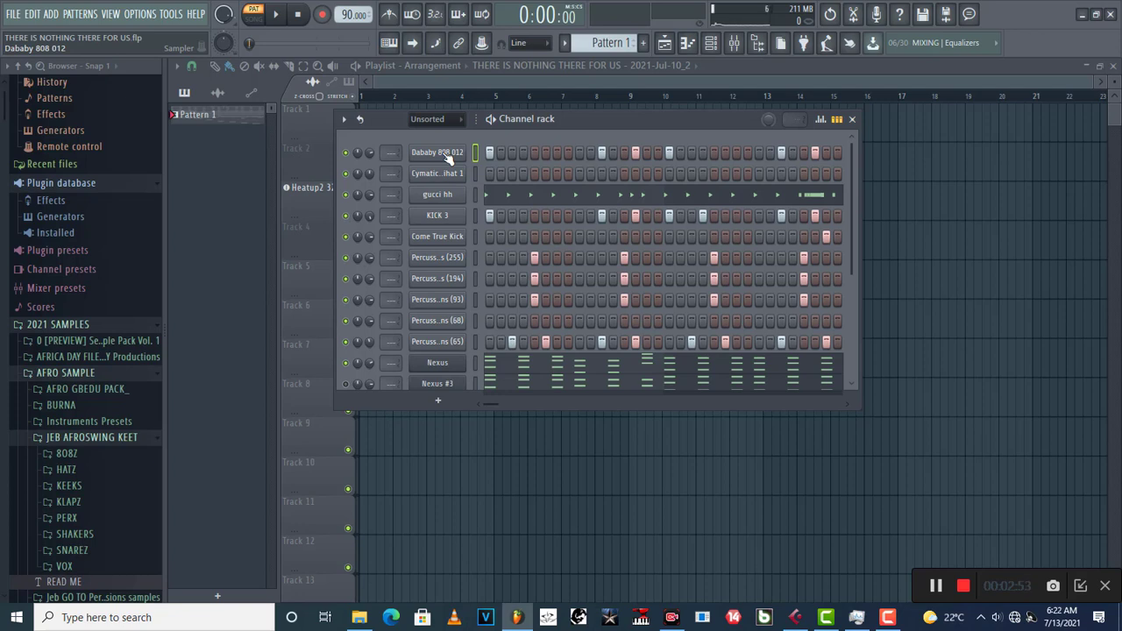
right_click(437, 150)
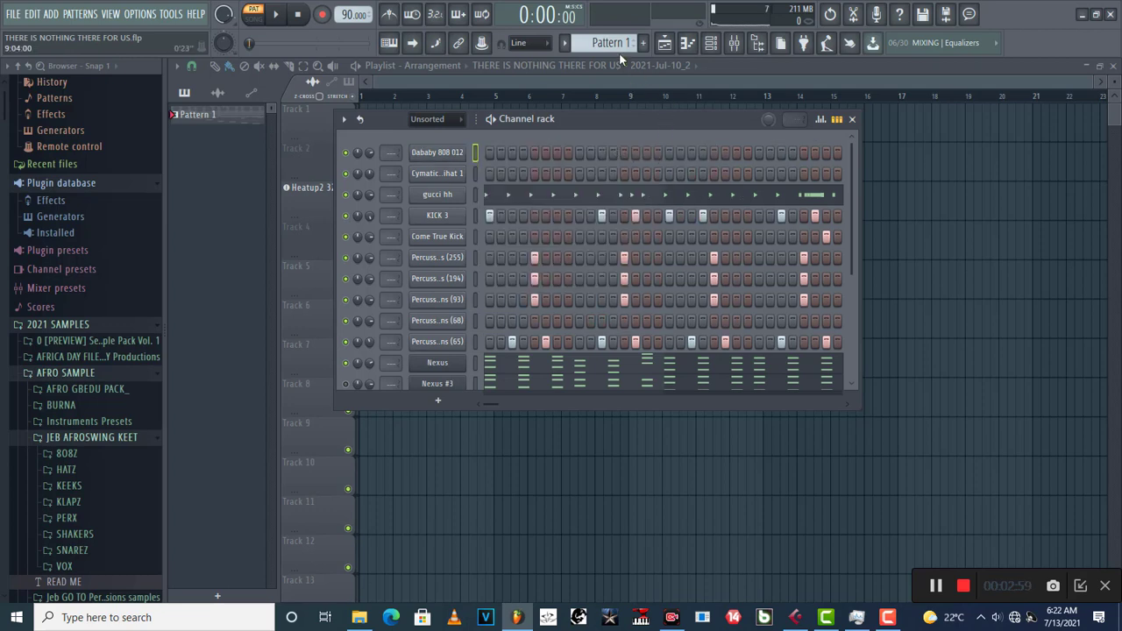
click(196, 137)
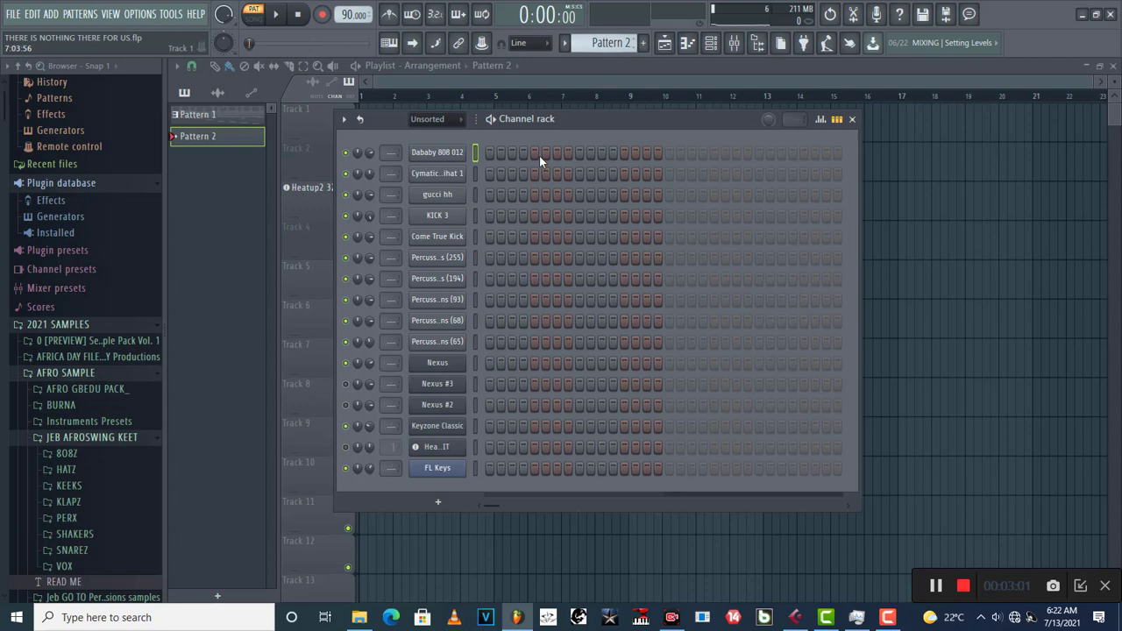
right_click(437, 151)
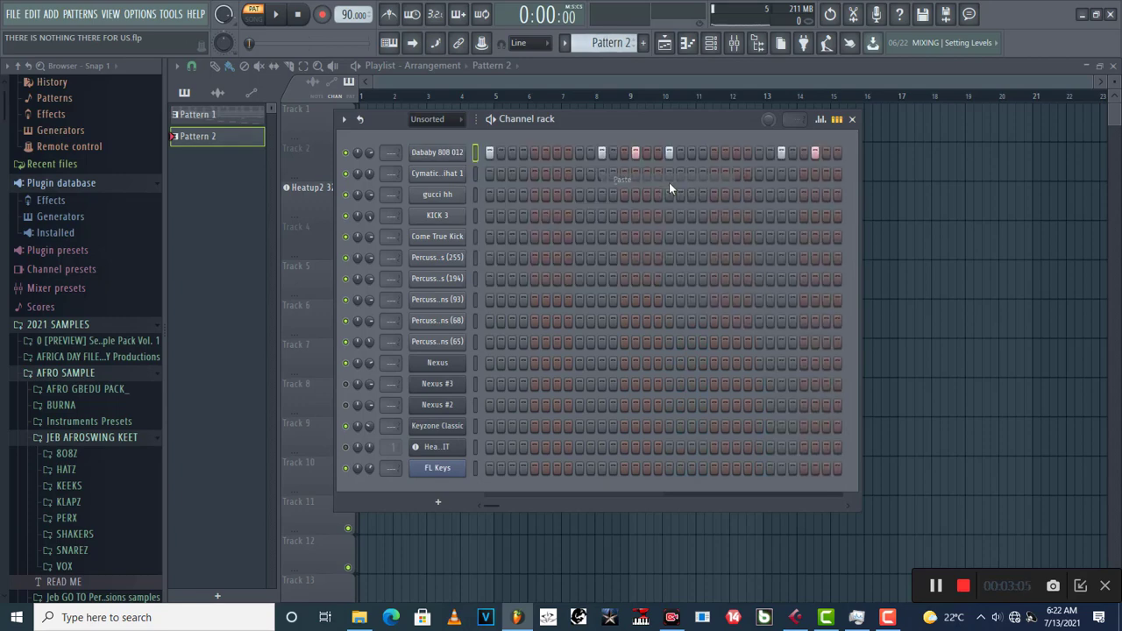
right_click(436, 150)
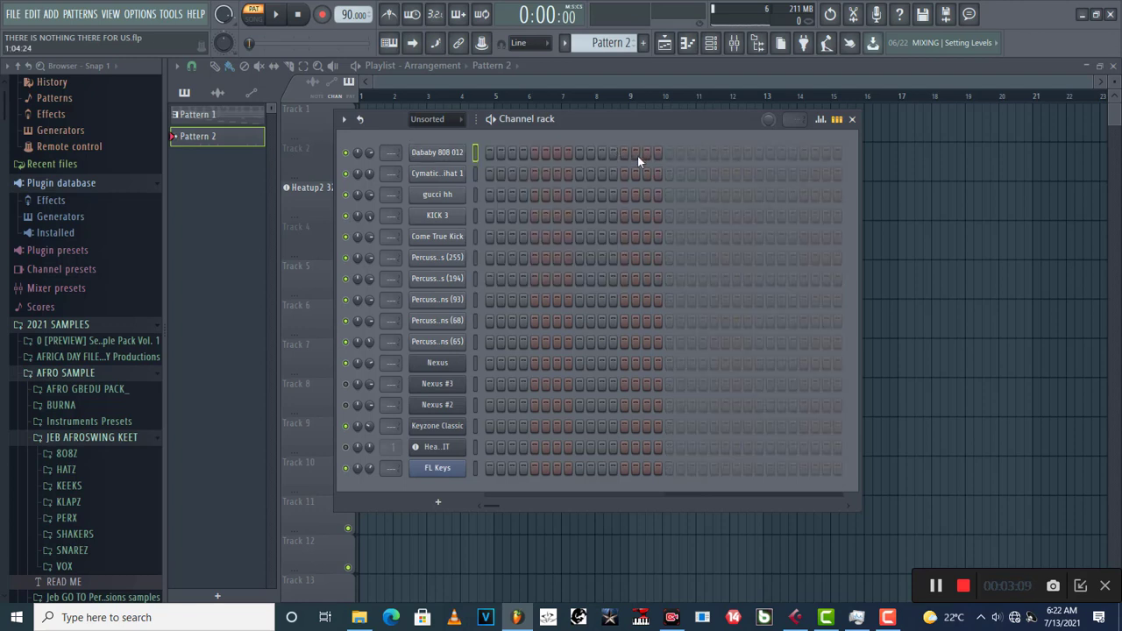
mouse_move(547, 87)
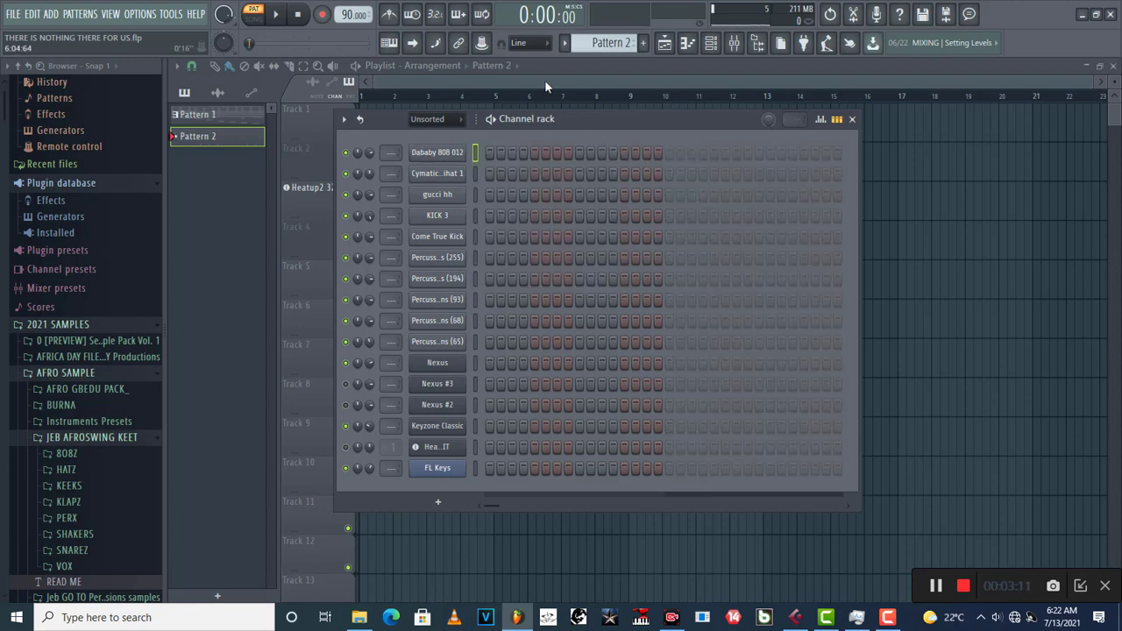
click(196, 114)
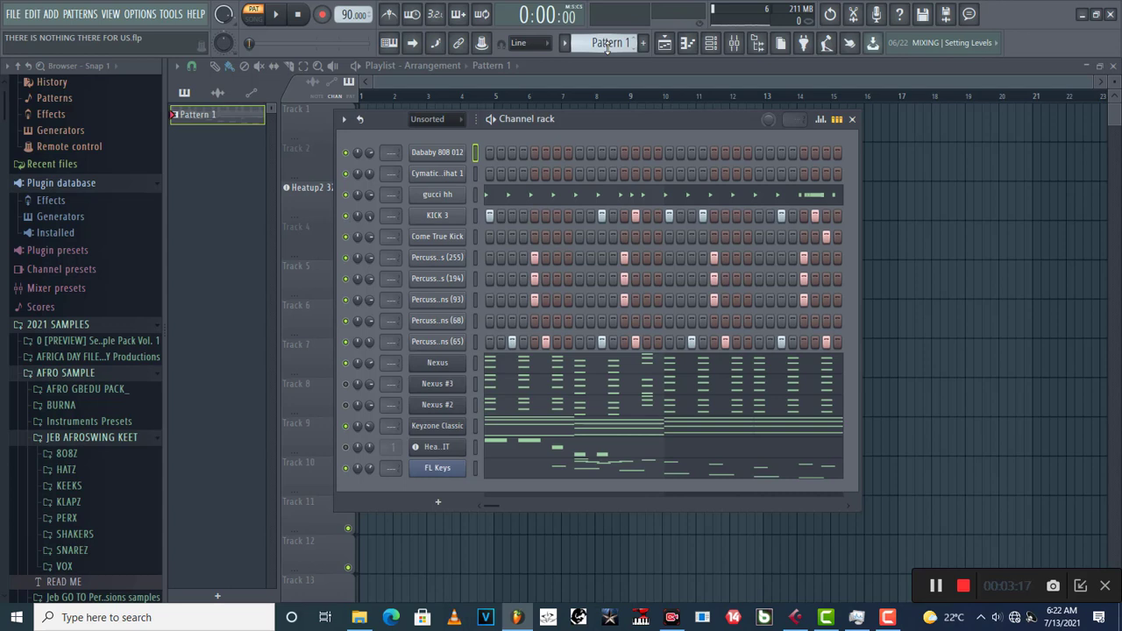
right_click(437, 151)
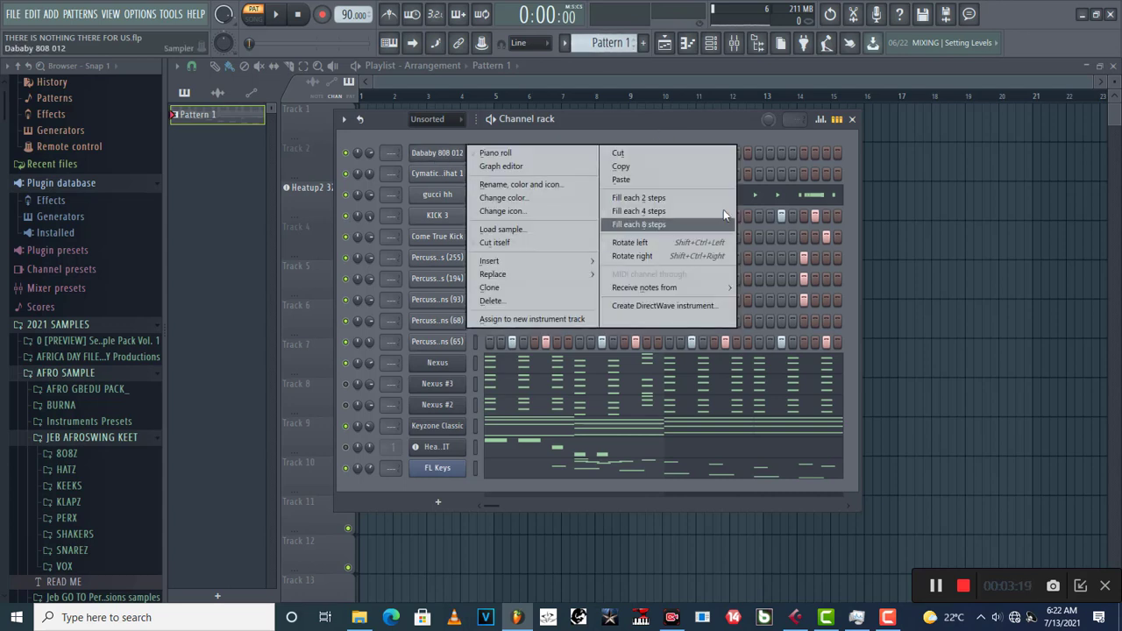
click(638, 224)
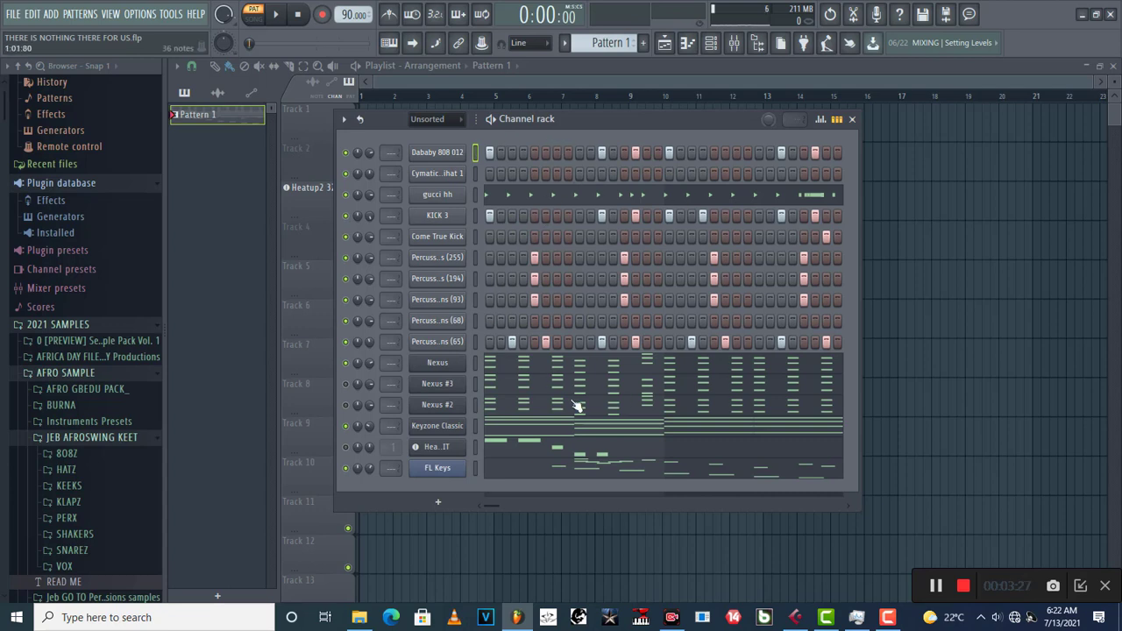
mouse_move(635, 295)
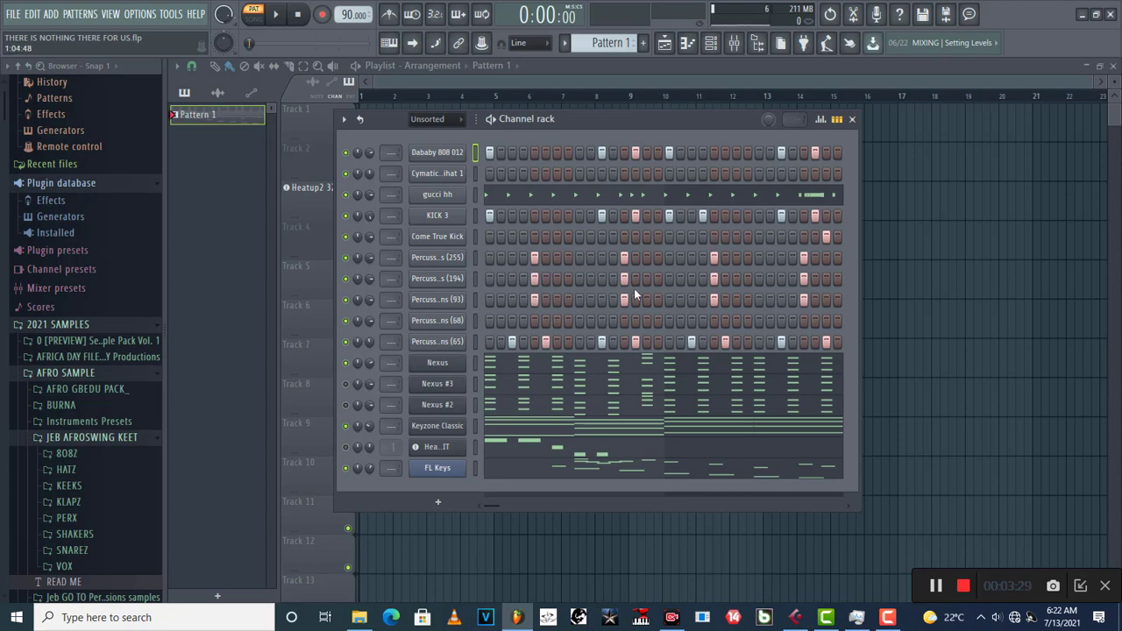
mouse_move(750, 350)
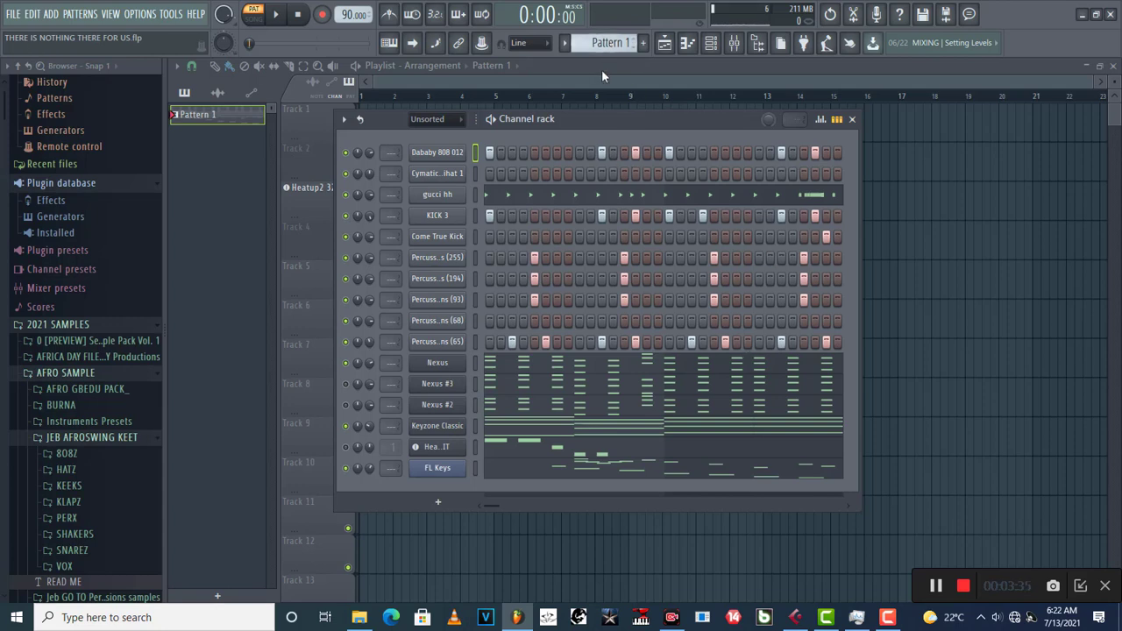
mouse_move(591, 184)
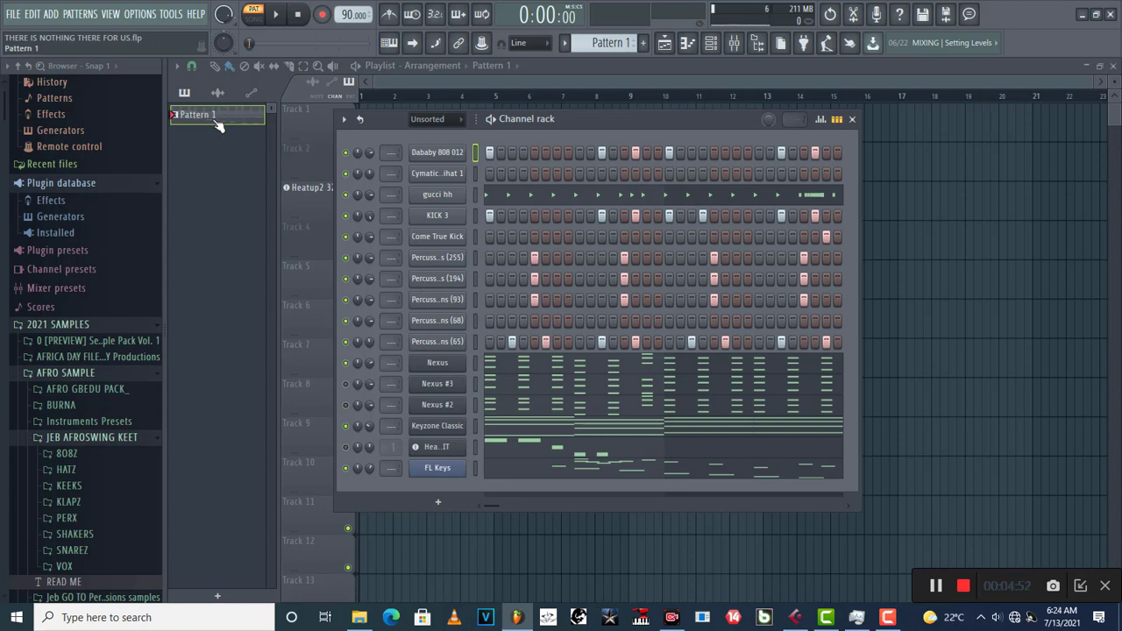
mouse_move(214, 121)
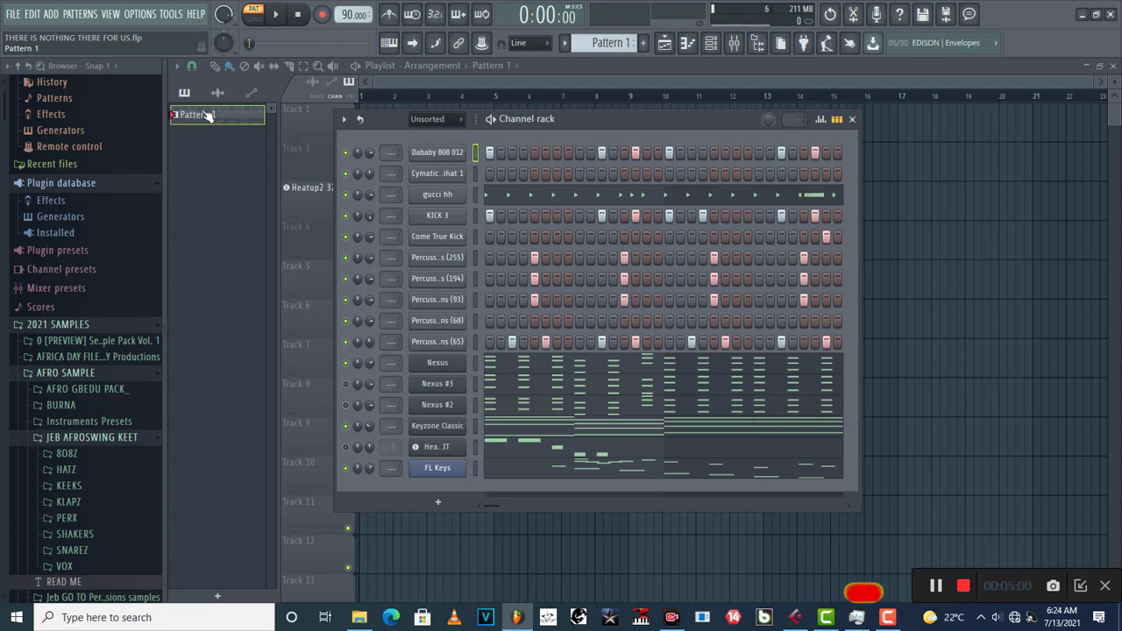
Split Pattern 1 by channel so each instrument gets its own named pattern
right_click(193, 115)
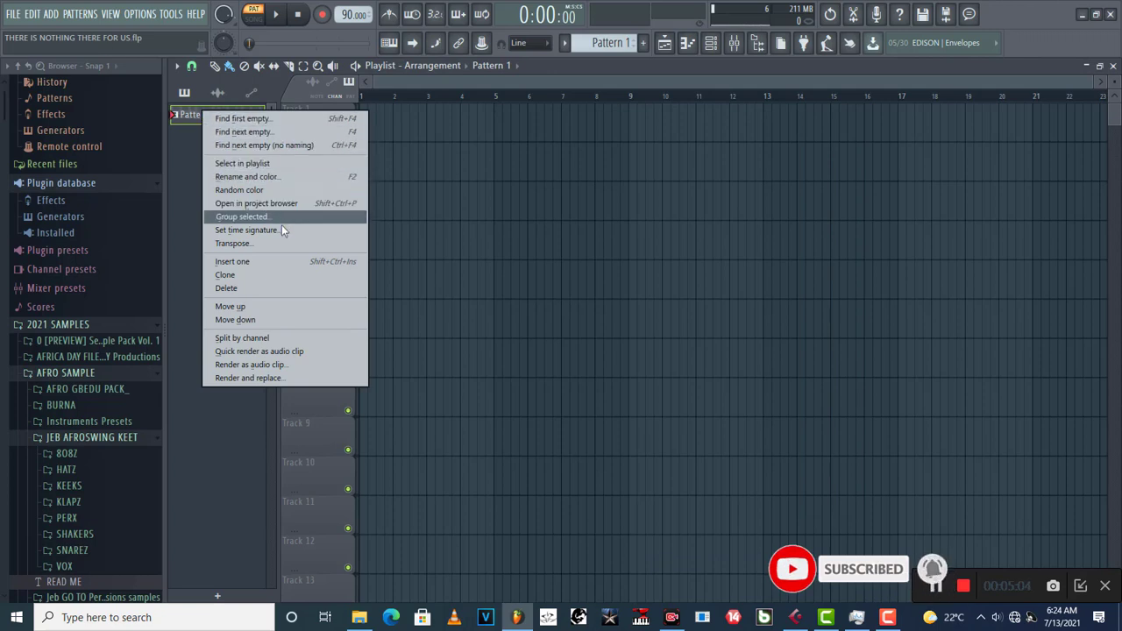
mouse_move(272, 336)
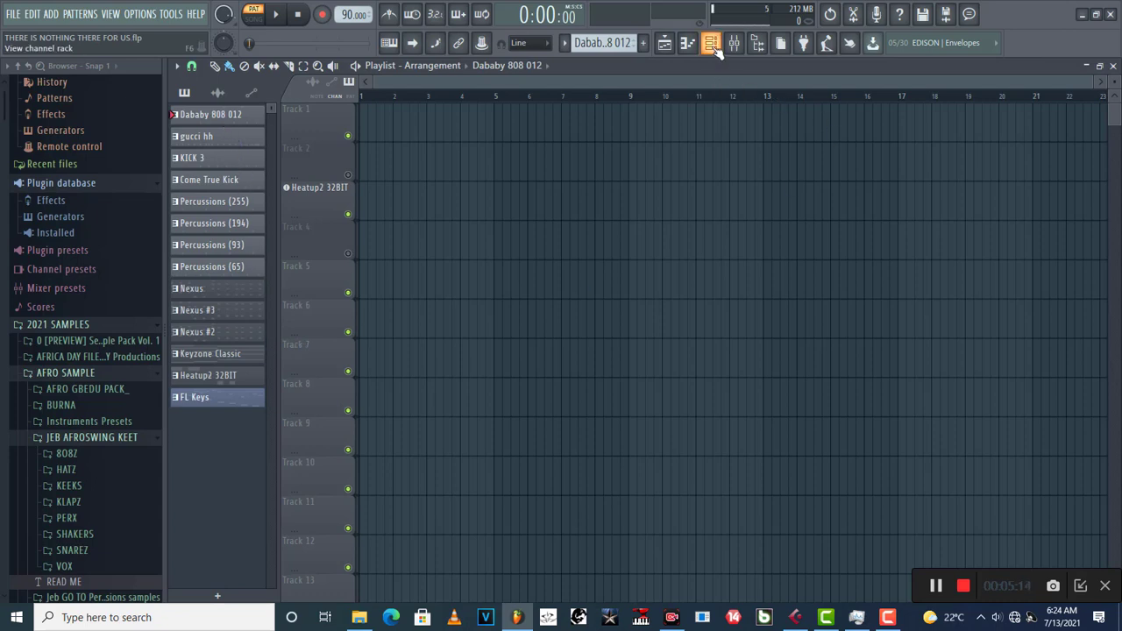
click(733, 43)
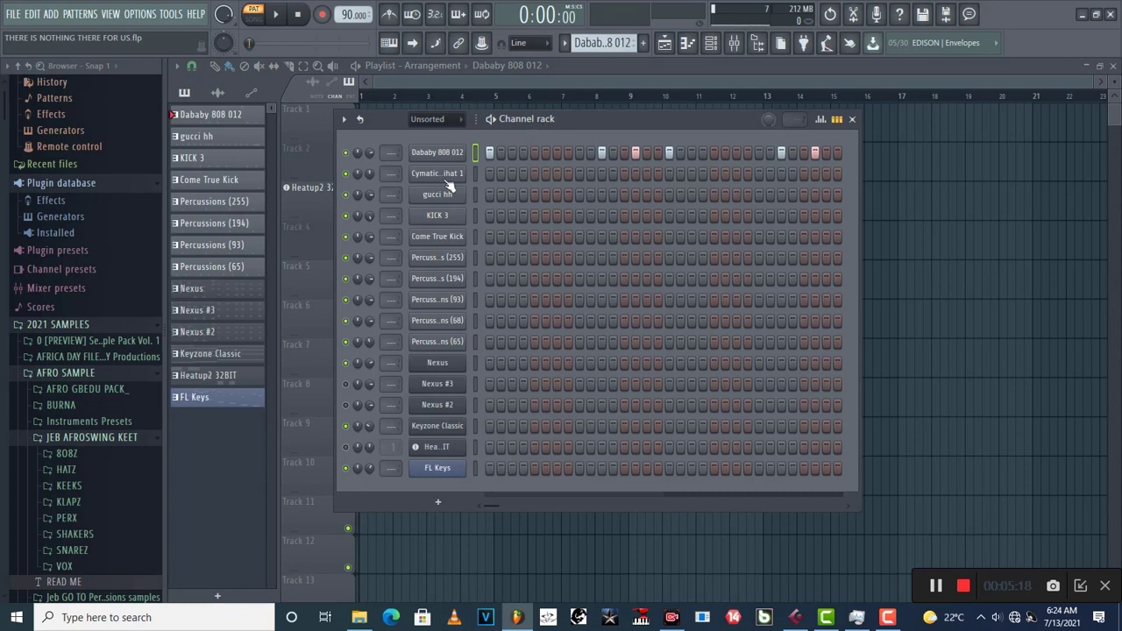
mouse_move(575, 302)
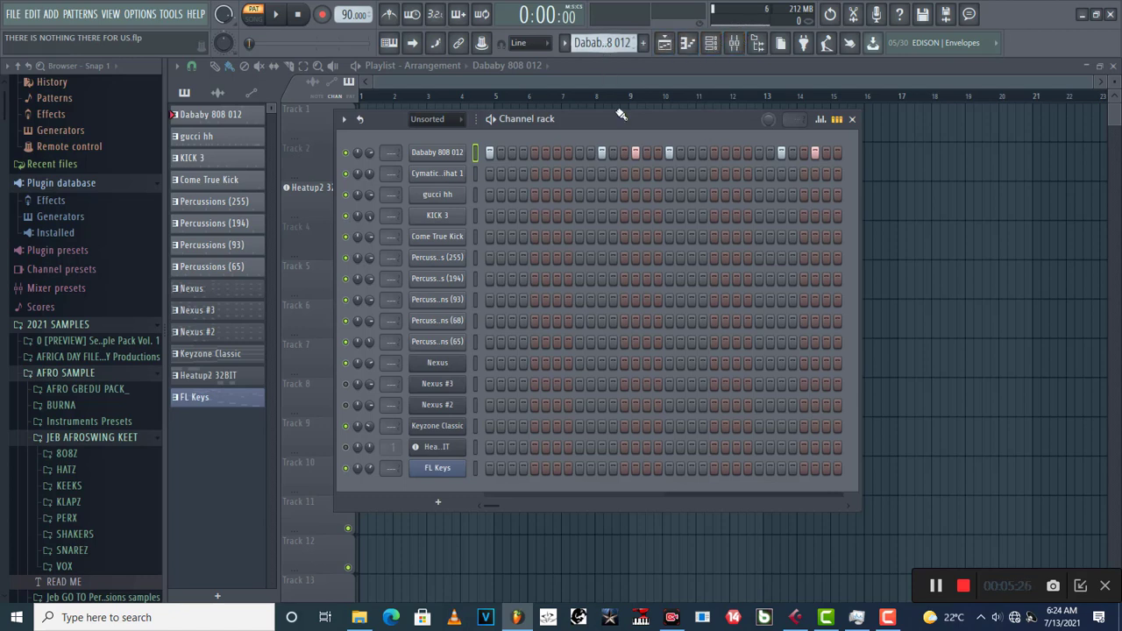
mouse_move(529, 336)
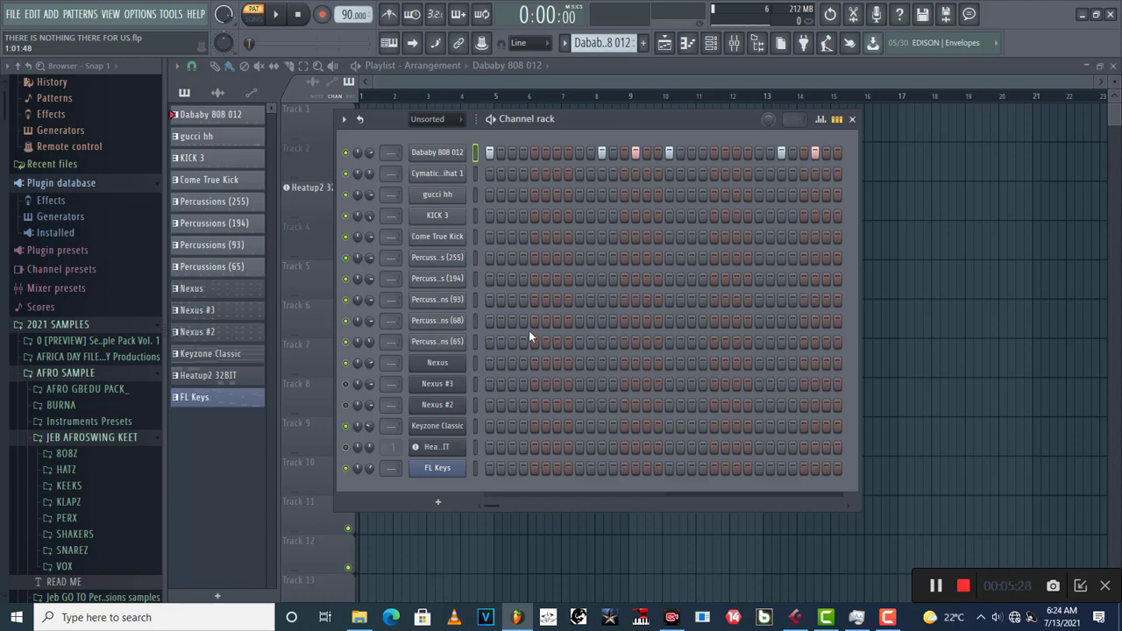
click(214, 223)
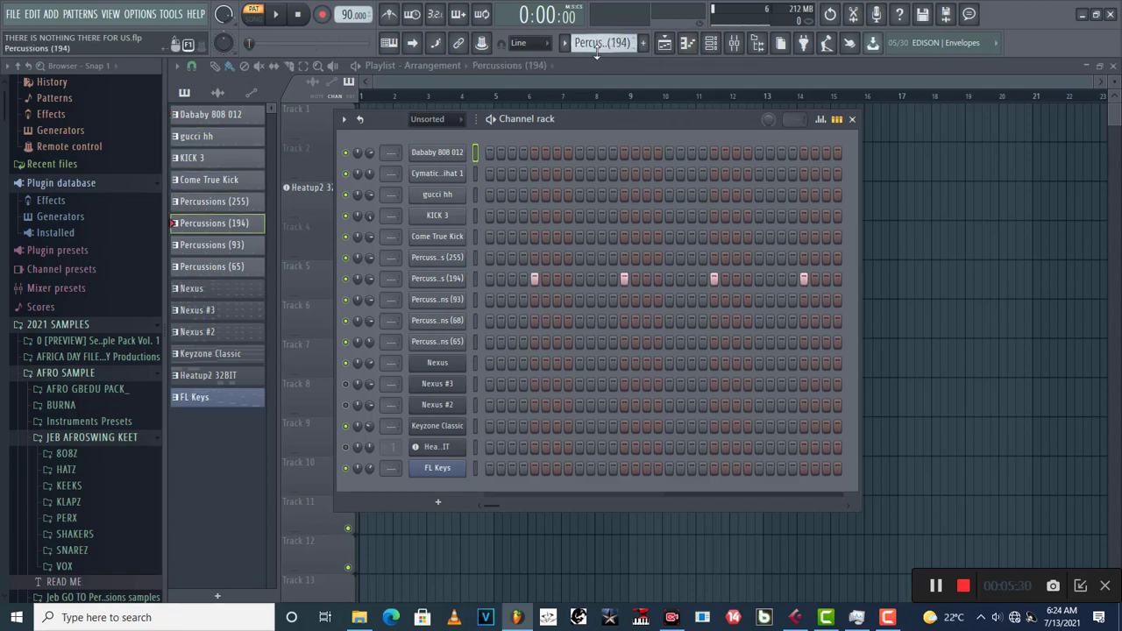
click(197, 331)
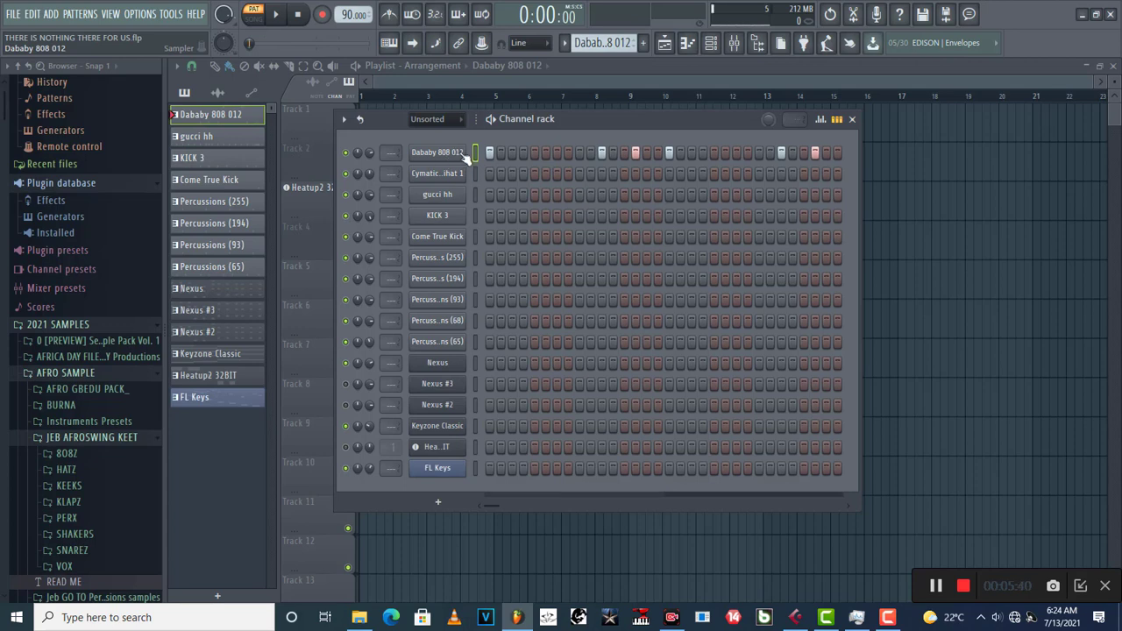
mouse_move(463, 161)
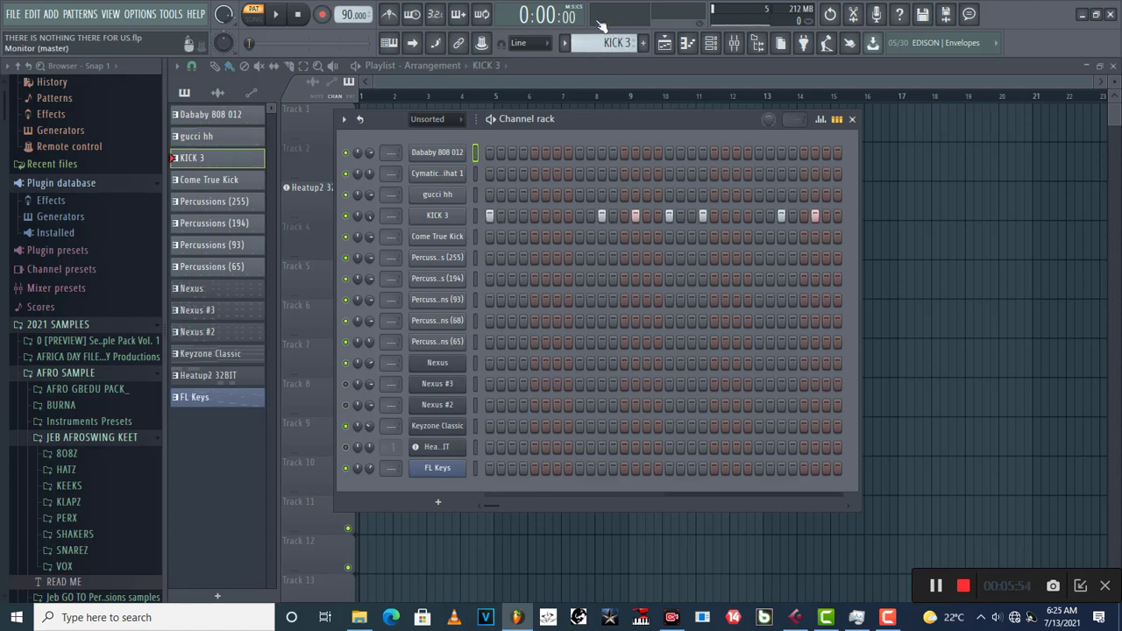
click(209, 179)
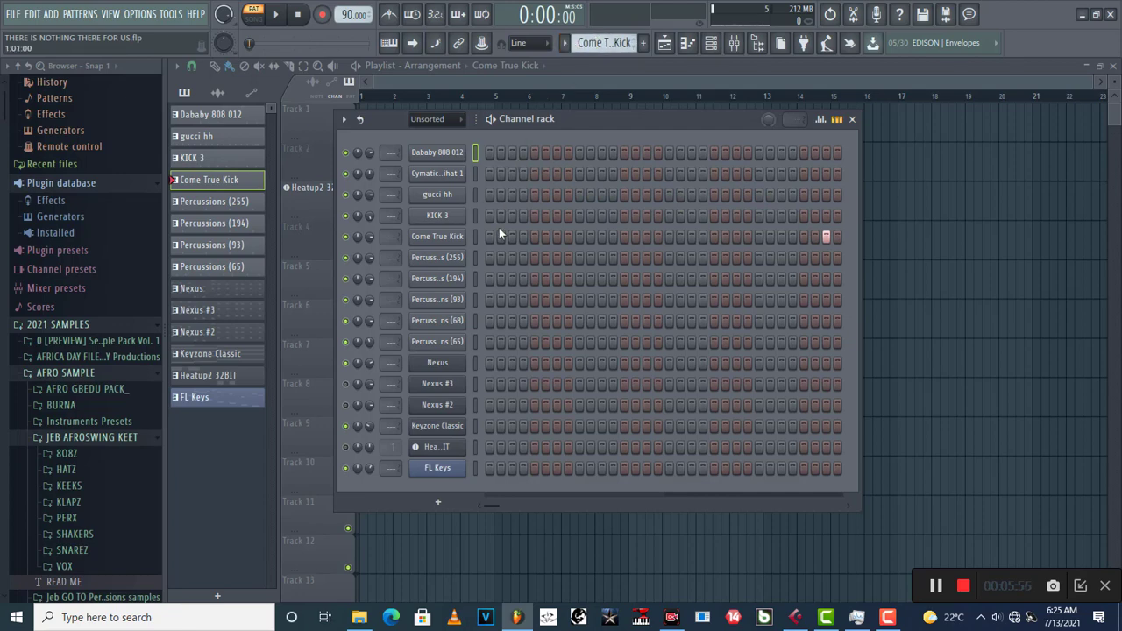
click(438, 193)
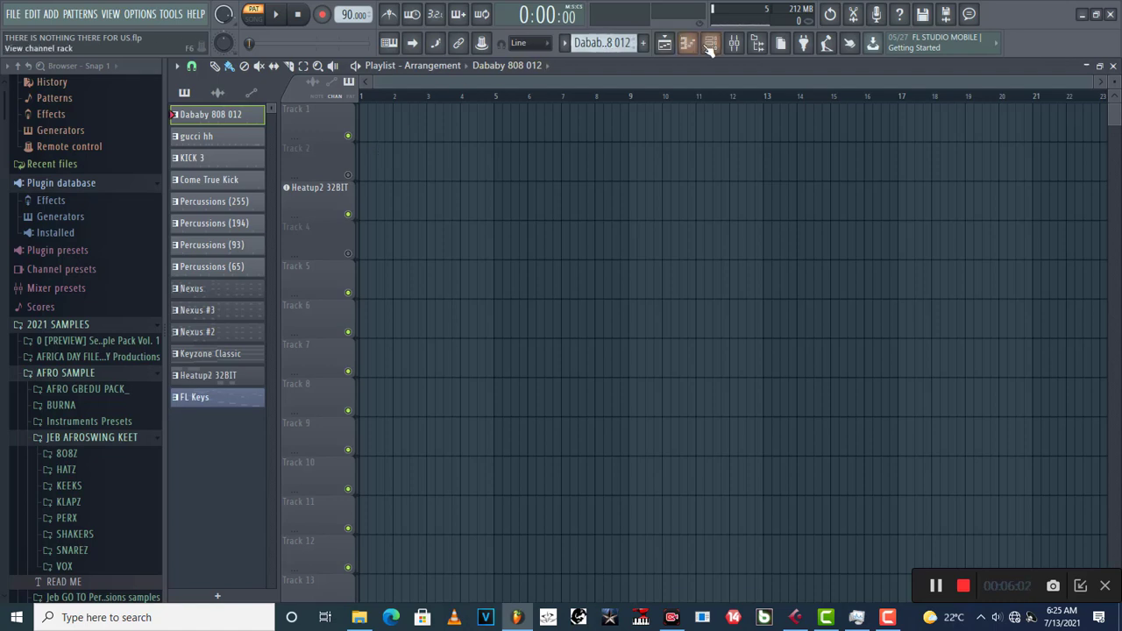
Place the Dababy 808 012, gucci hh and KICK 3 patterns on Tracks 1-3 at bar 1
click(710, 42)
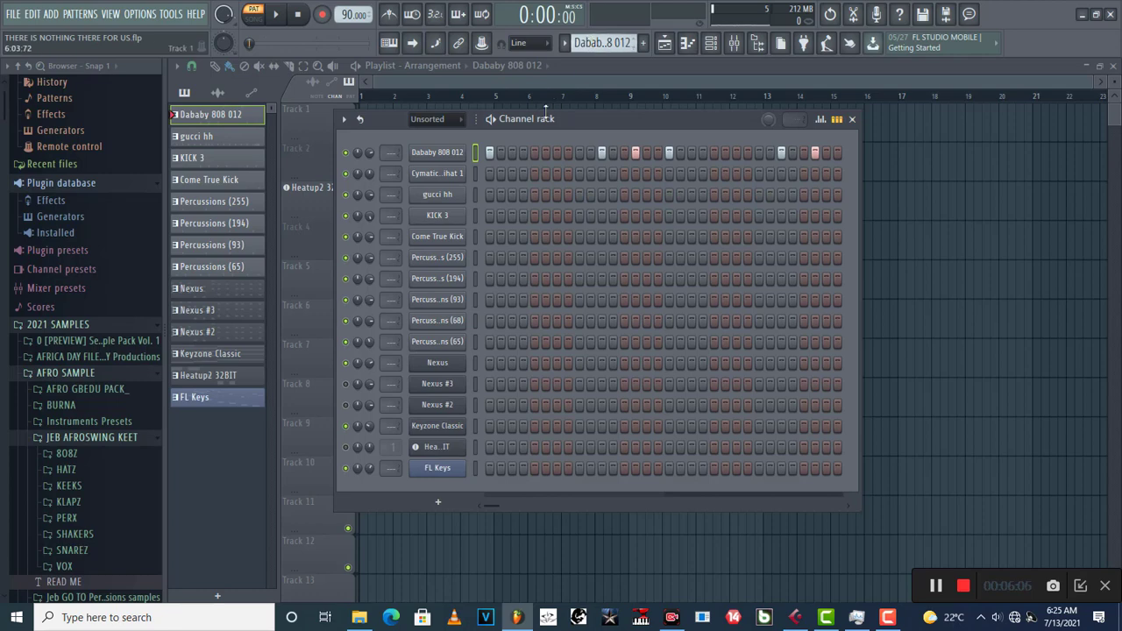
click(852, 119)
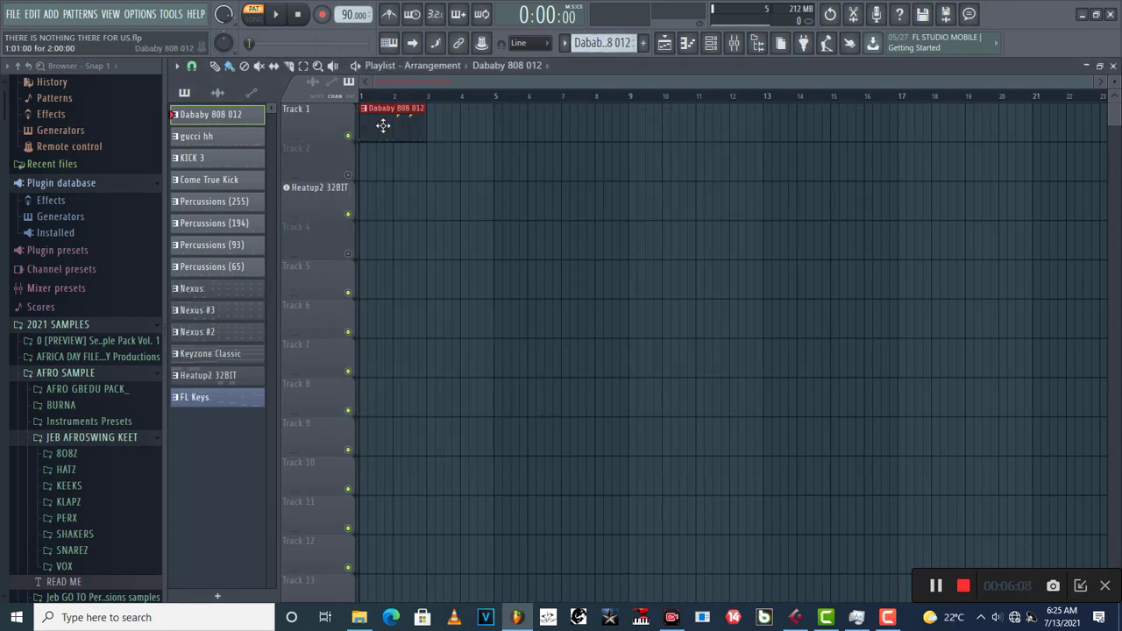
click(196, 137)
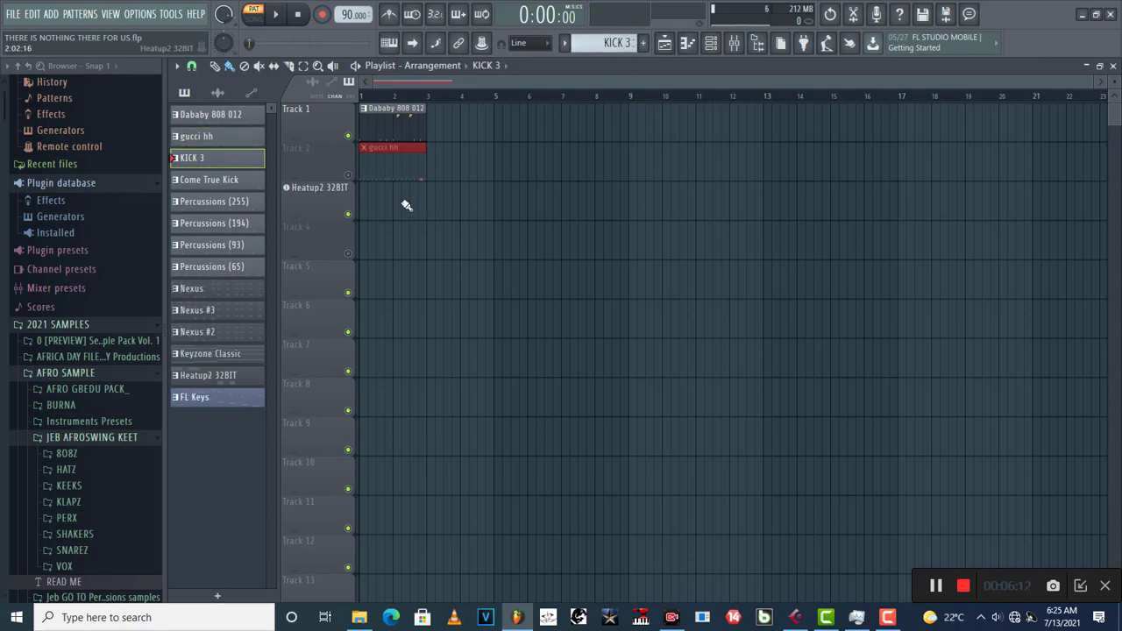
click(208, 179)
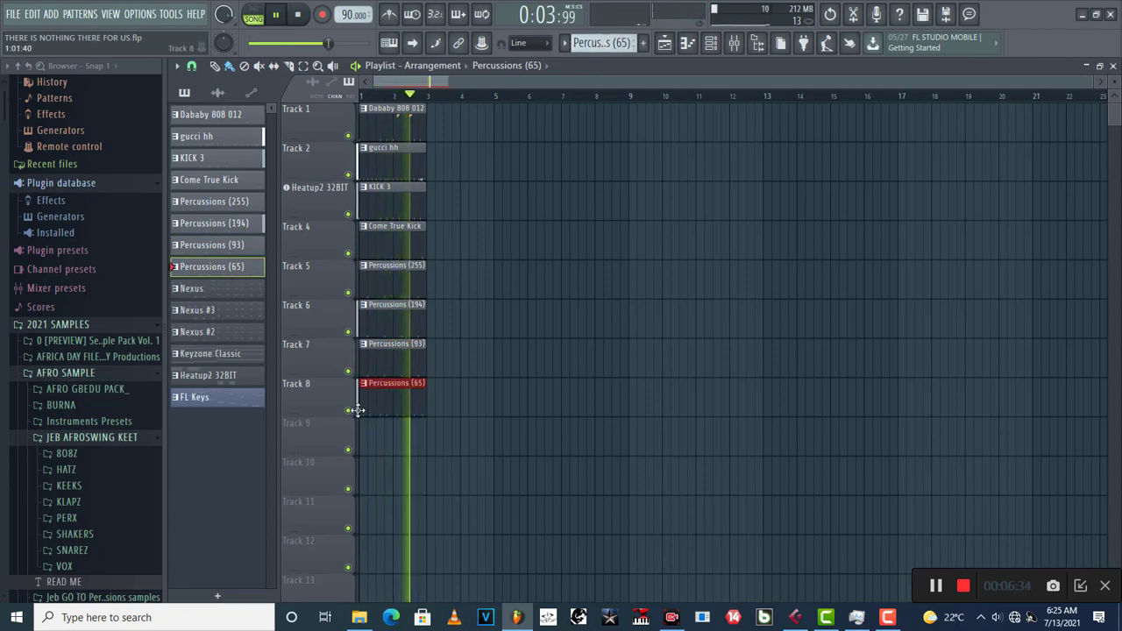
Place the Nexus pattern on Track 9, then stop playback and return to the start
click(403, 429)
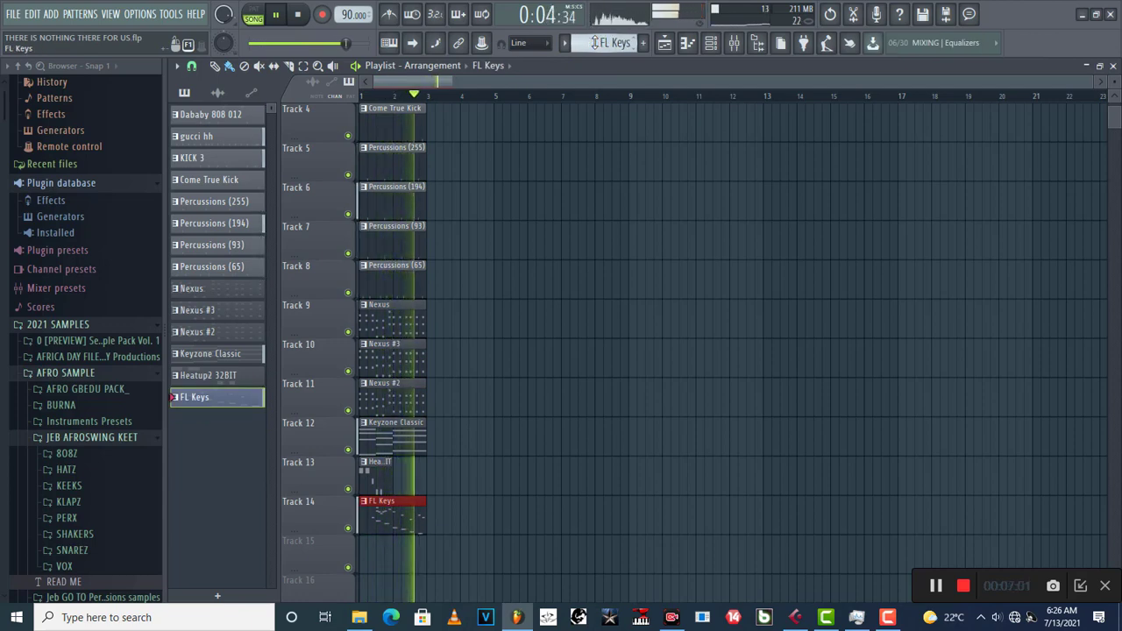
click(298, 14)
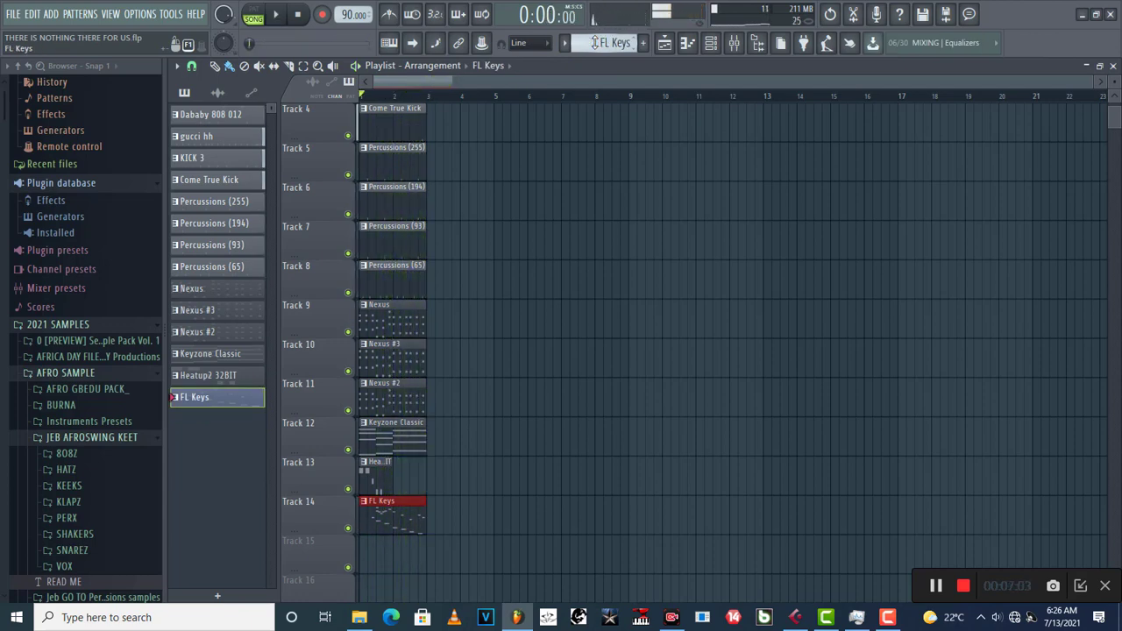